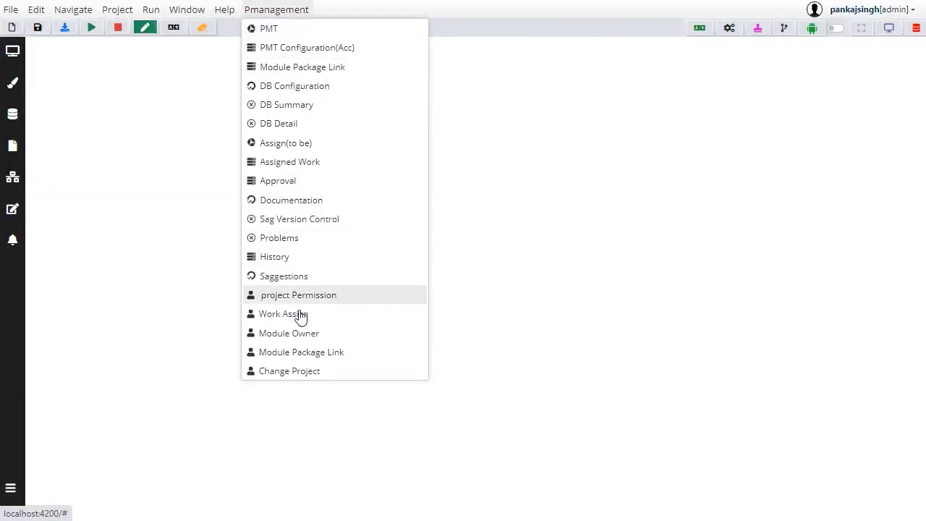
- Assign work to developer ravi on the sdmtCommitTestProcess project
click(284, 314)
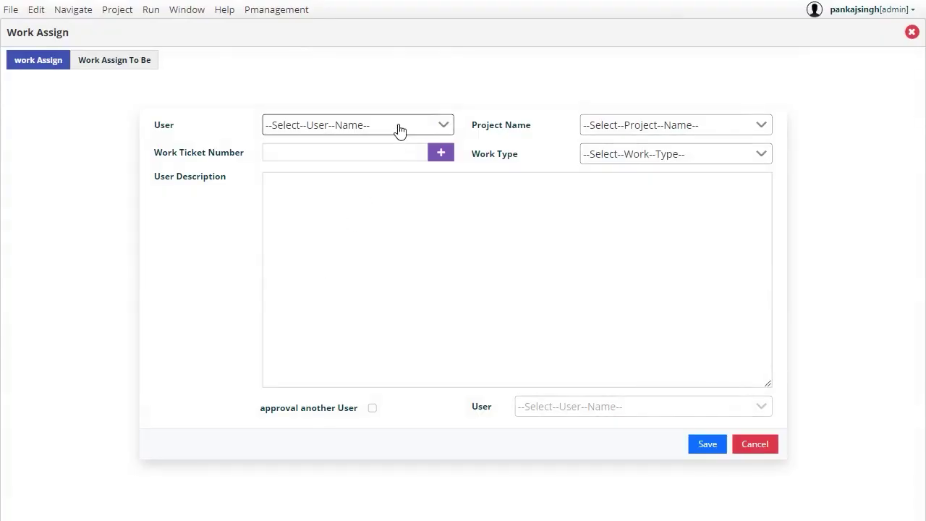
text(ravi)
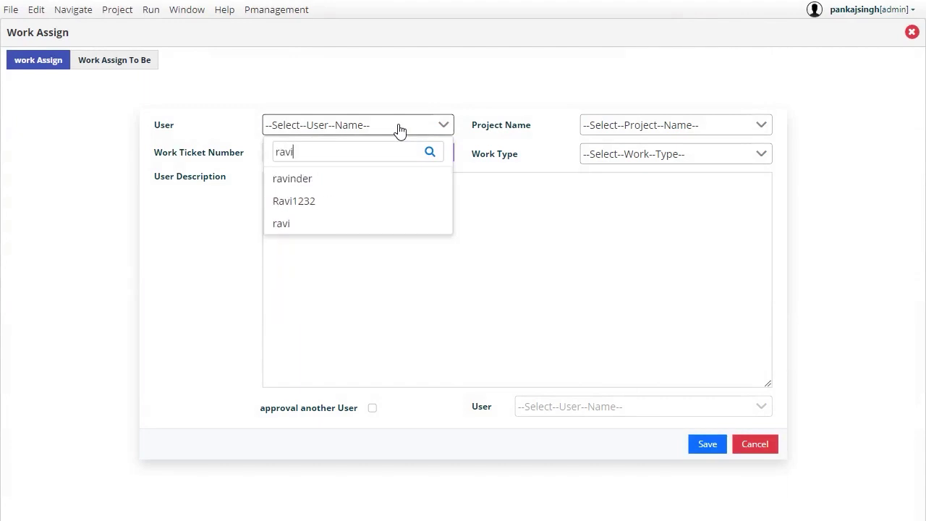
click(281, 223)
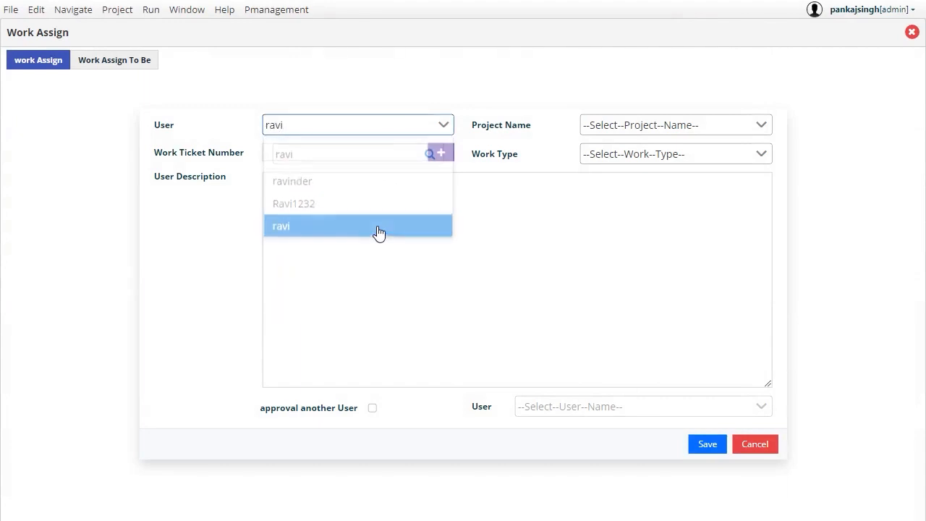
click(675, 125)
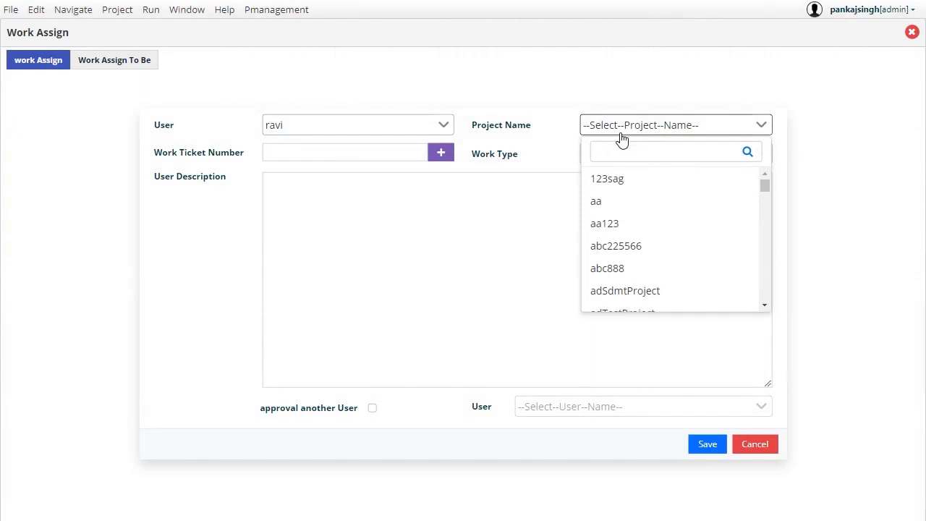
text(sdmt)
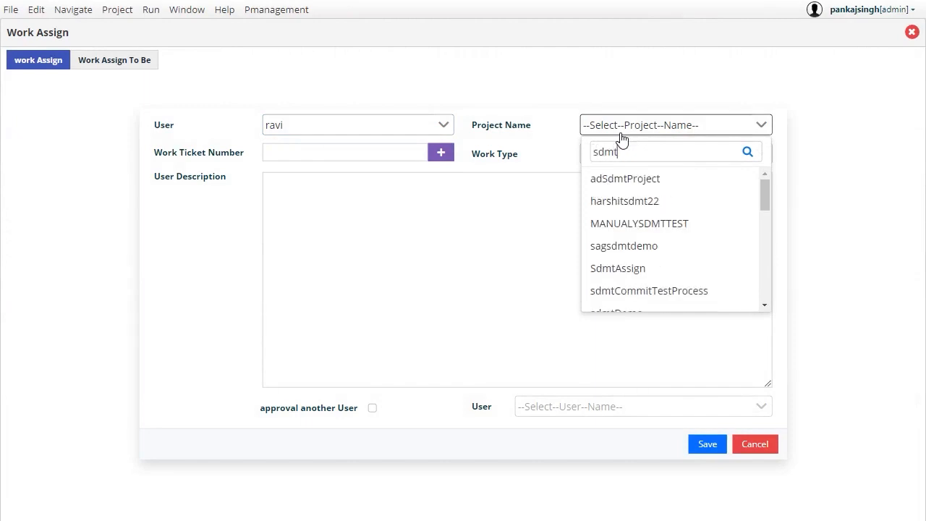
click(648, 290)
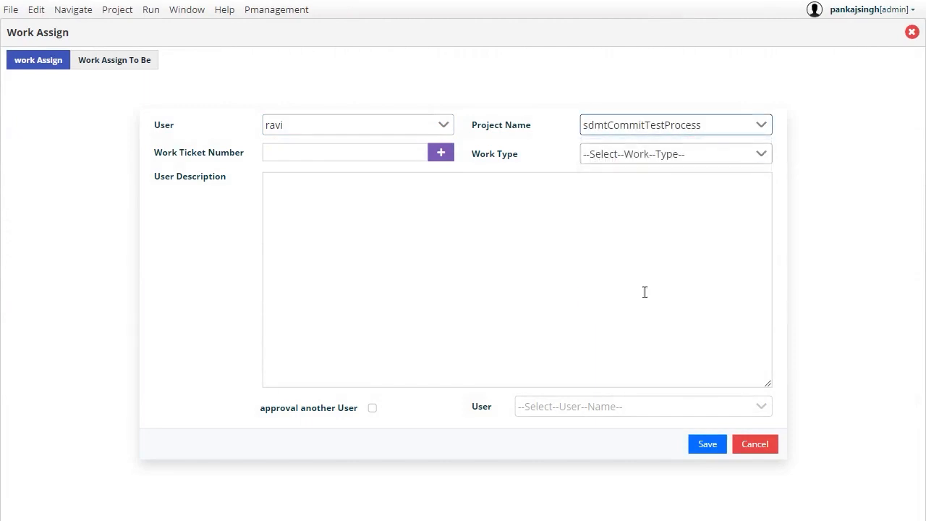
- Enter ticket number SDMT95RT and set the work type to BOTH
click(344, 152)
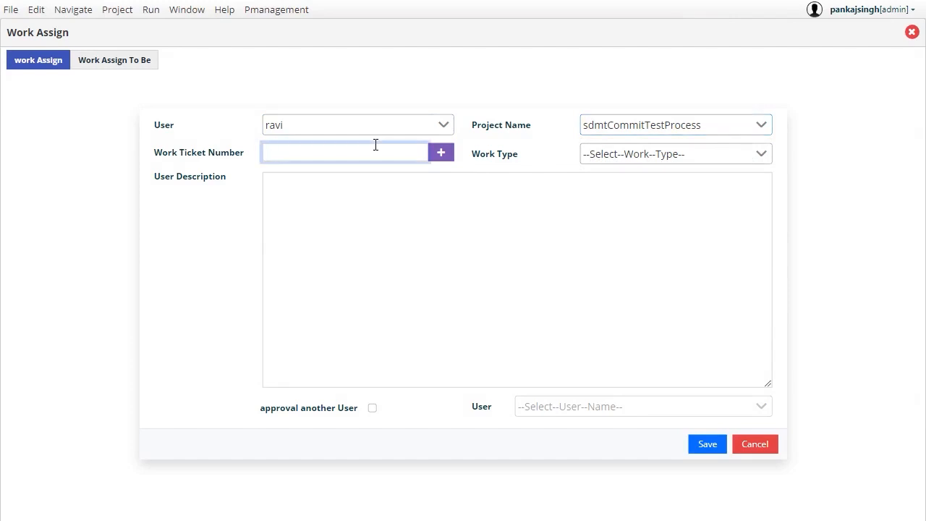
text(SDMT)
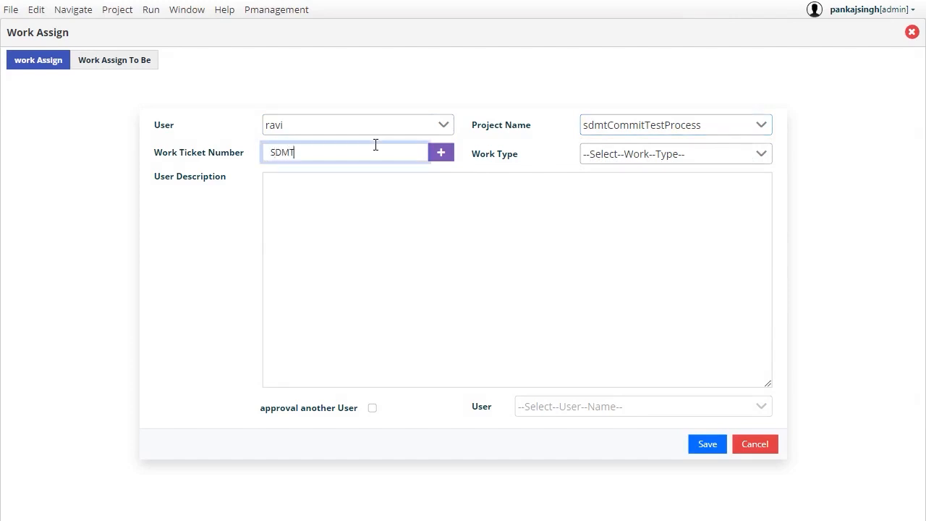
text(95)
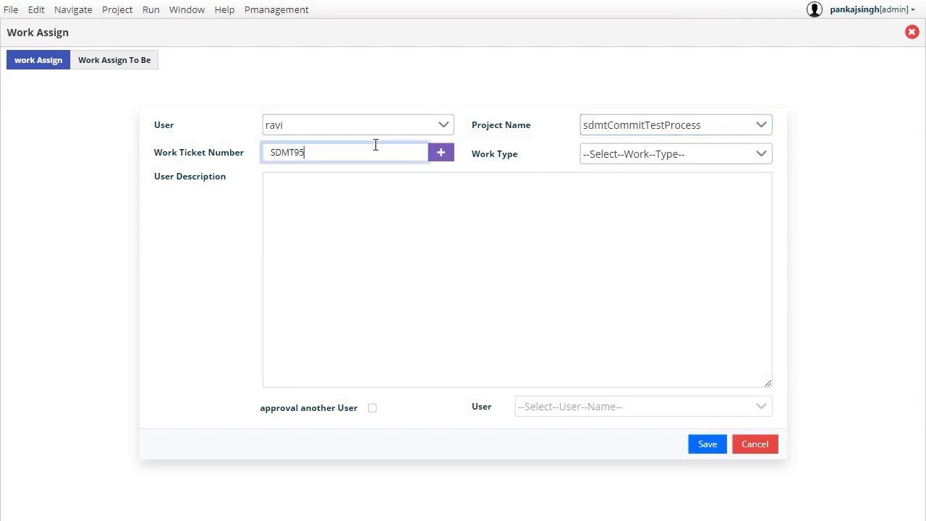
text(RT)
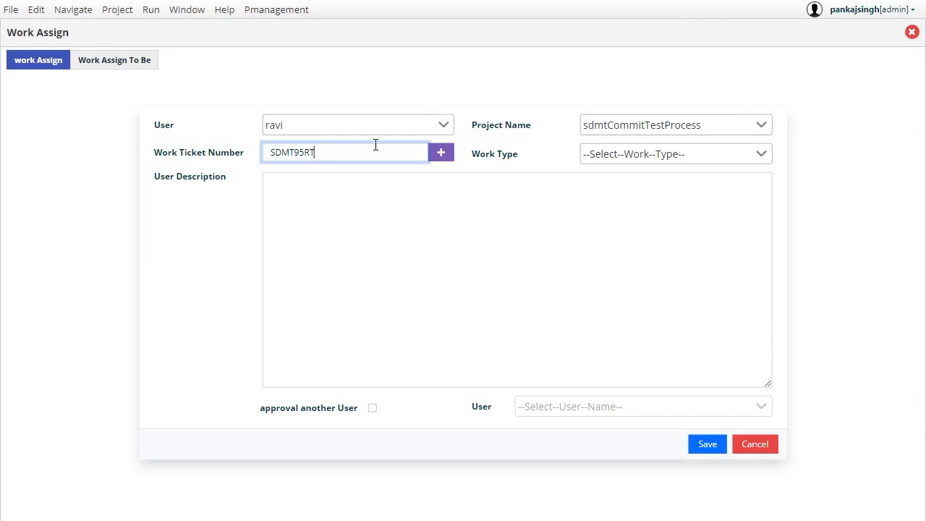
mouse_move(610, 140)
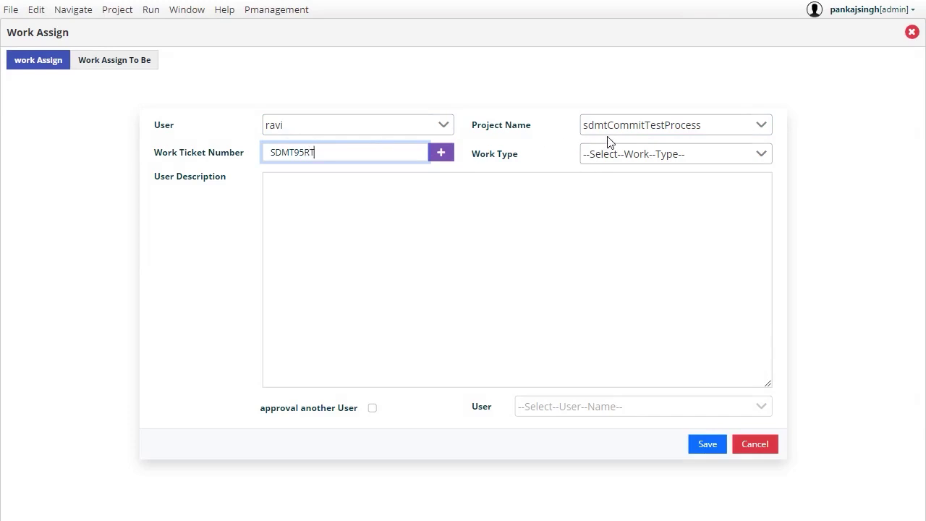
click(675, 153)
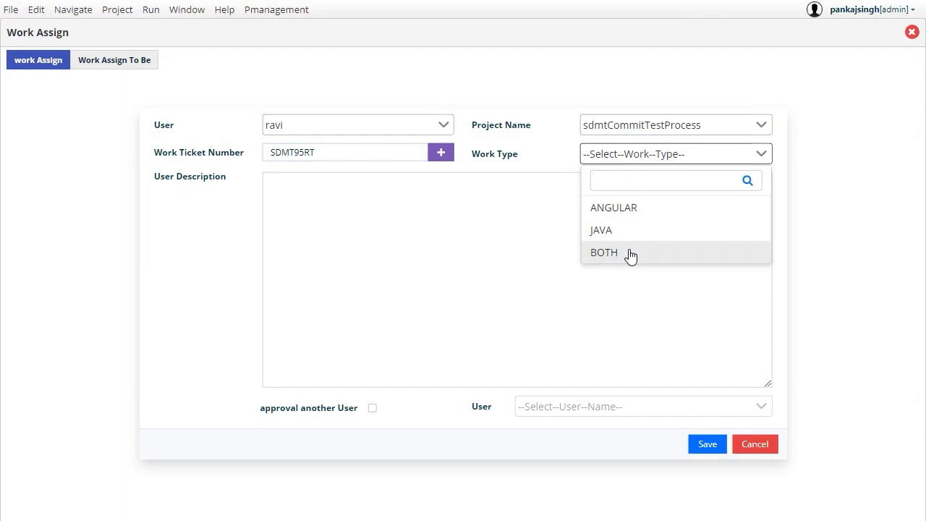
click(605, 252)
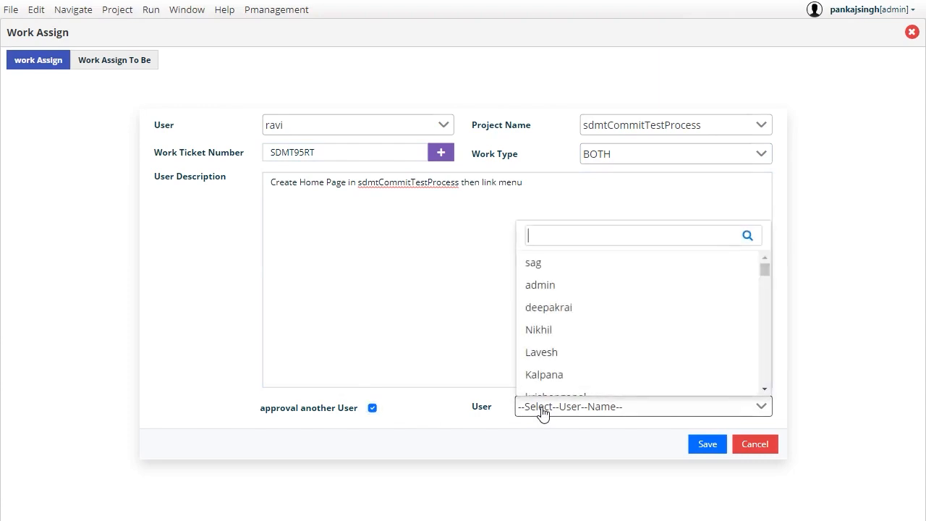
- Require approval and choose the approving user for the assignment
text(pank)
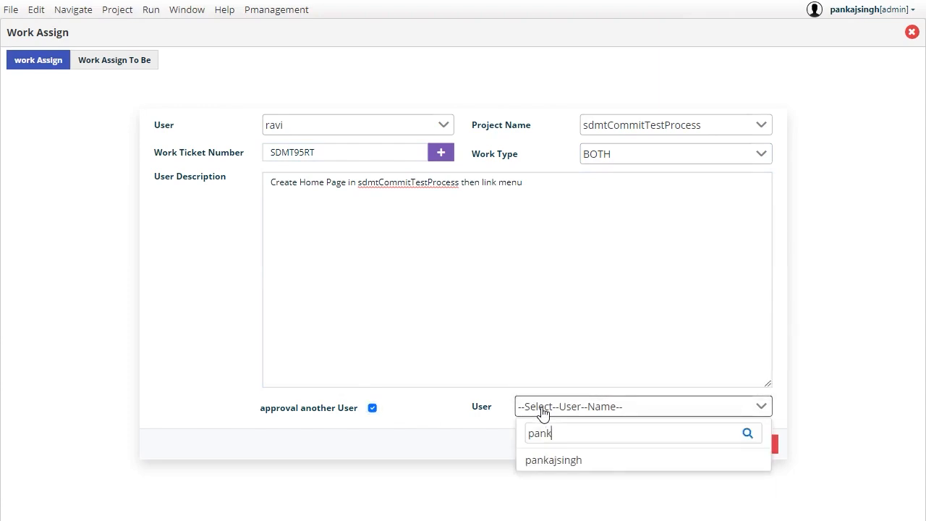
click(553, 460)
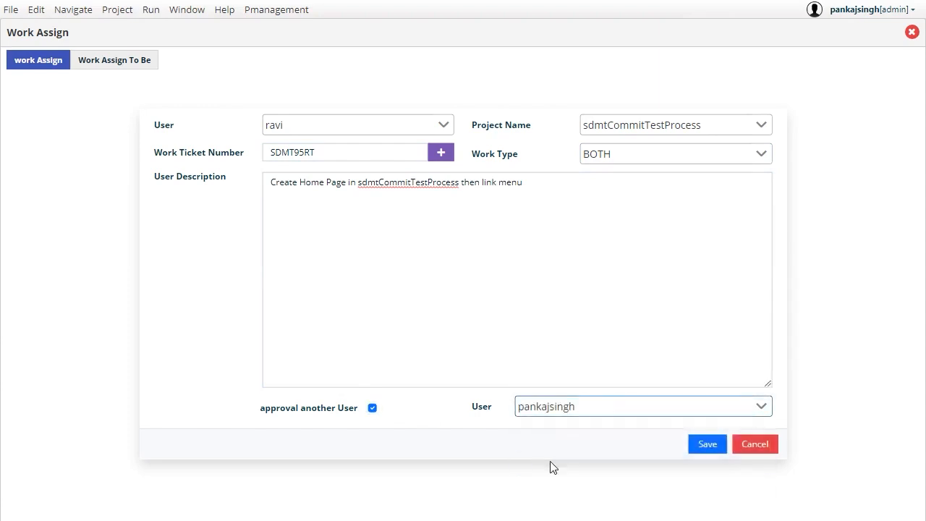
click(706, 443)
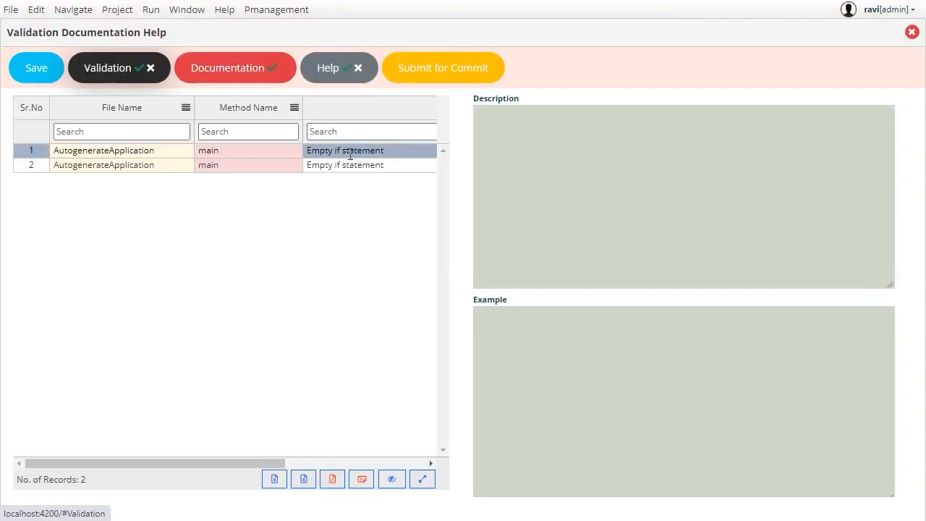
- Read the Empty if statement rule explanation for main, then close the validation help
click(345, 165)
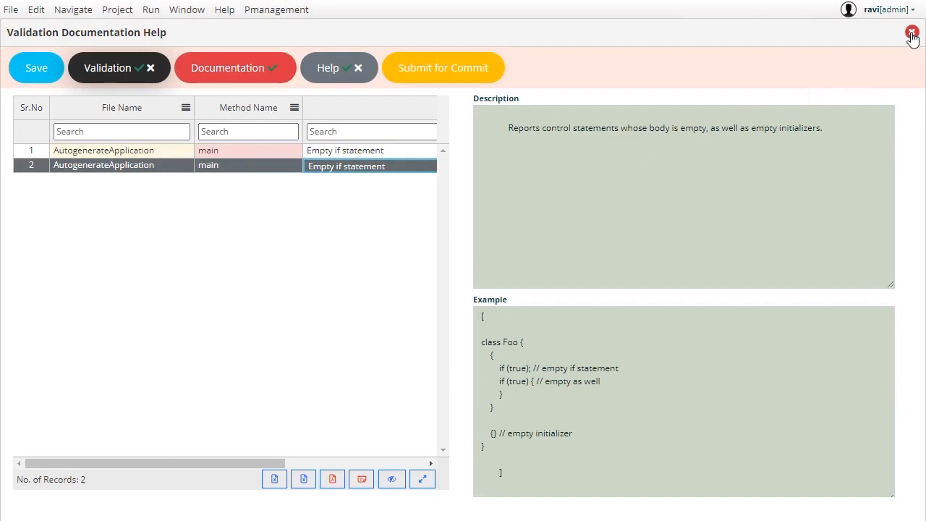
click(911, 28)
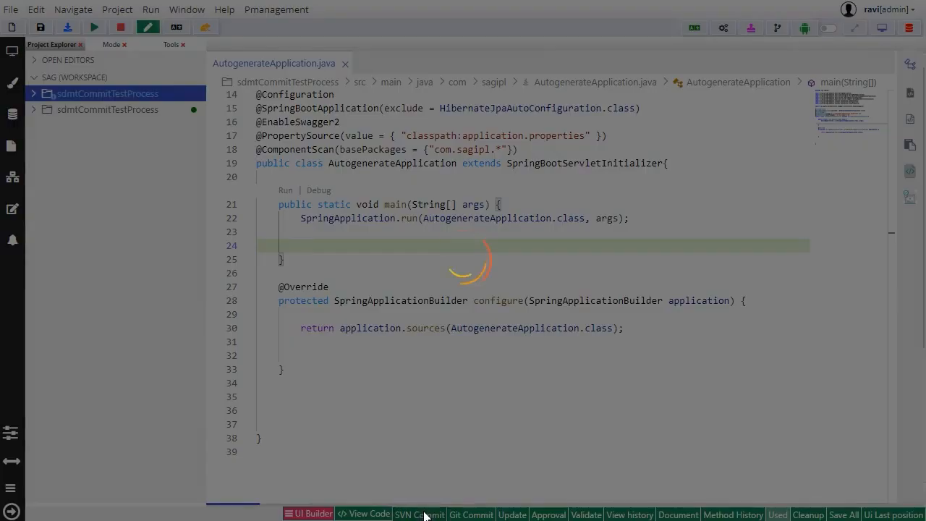
- Rerun project validation, view the results and continue to the documentation step
click(420, 514)
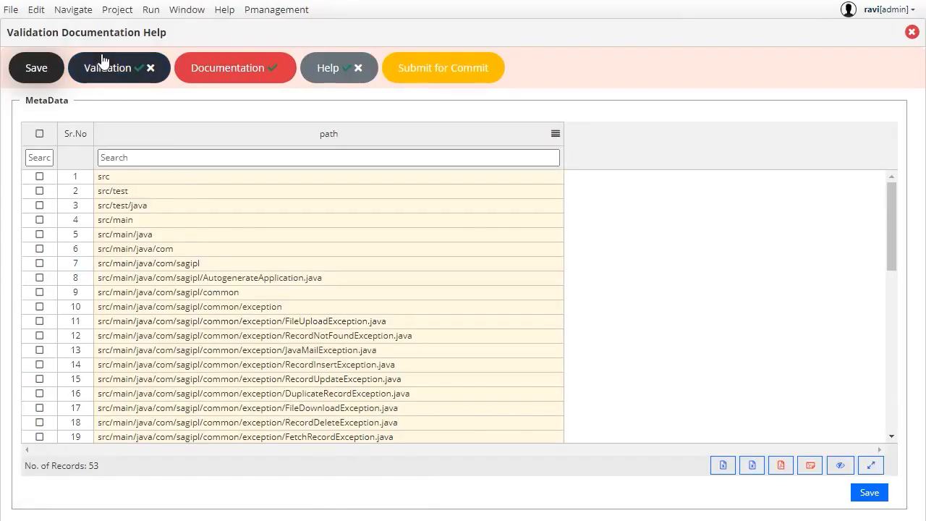
click(108, 68)
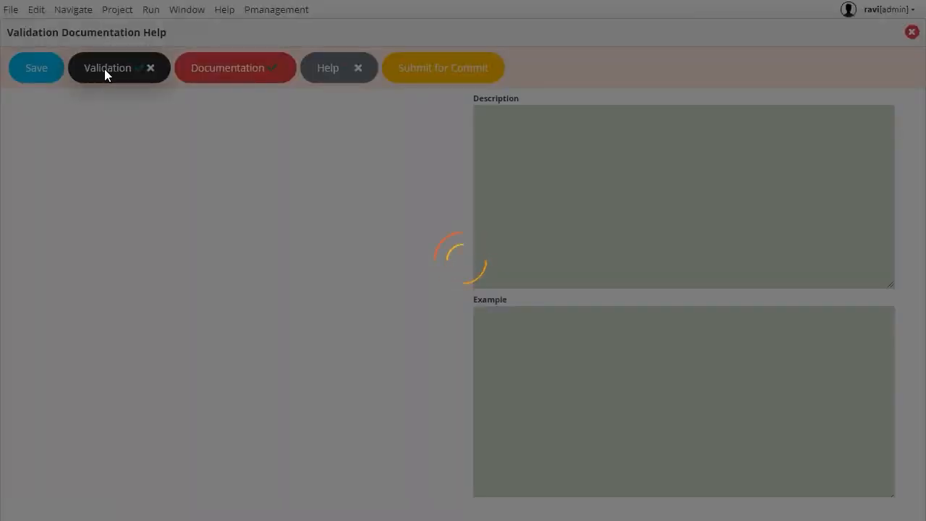
click(227, 68)
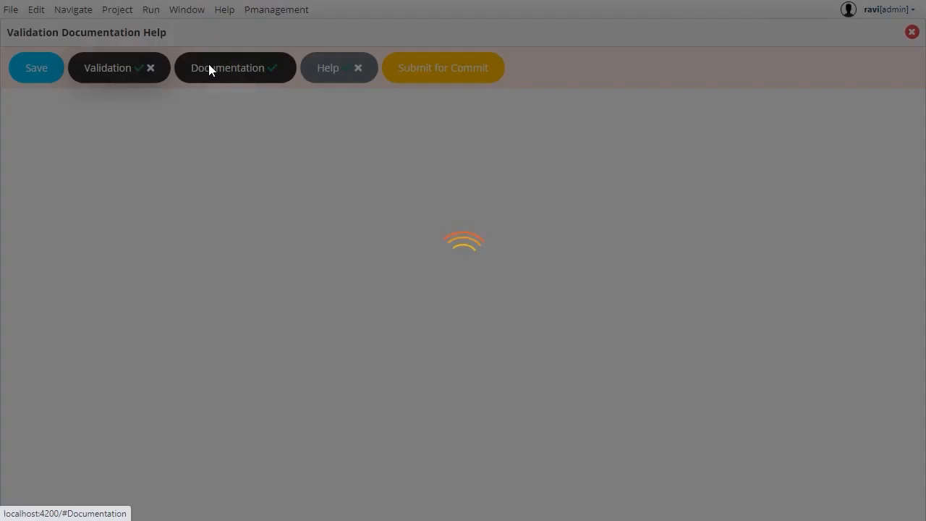
click(229, 68)
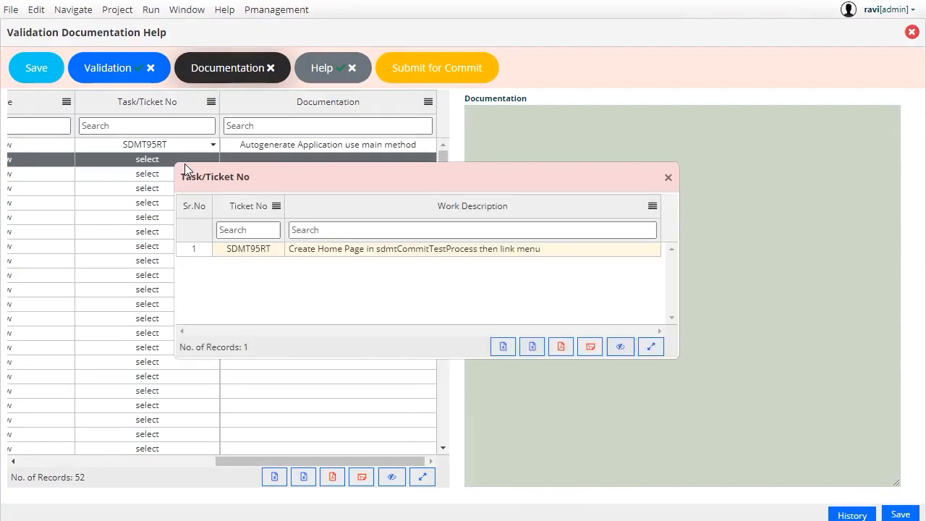
- Save the configure method's documentation under ticket SDMT95RT and confirm the success
click(247, 248)
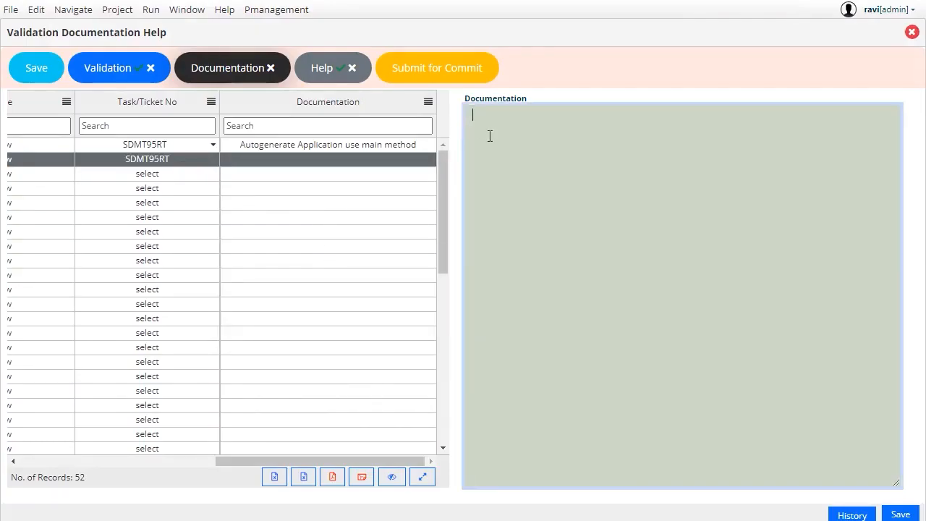
text(A)
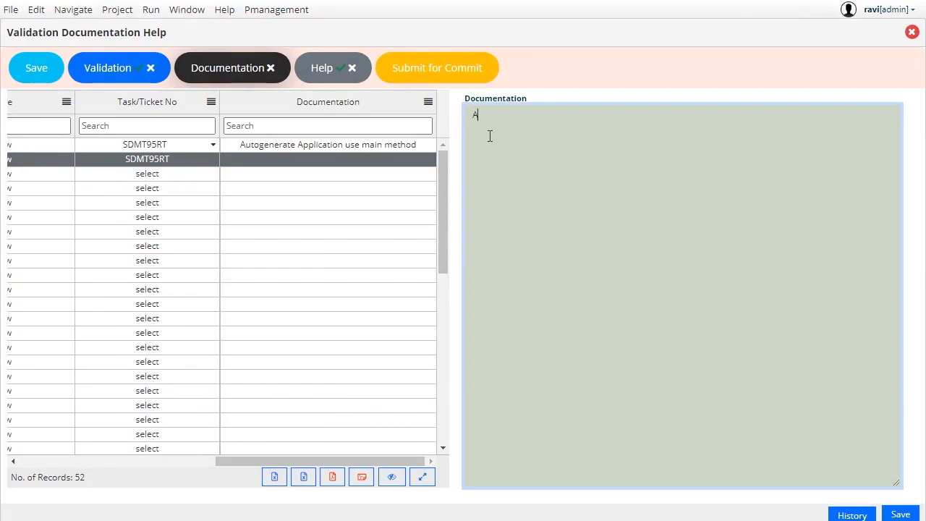
click(900, 515)
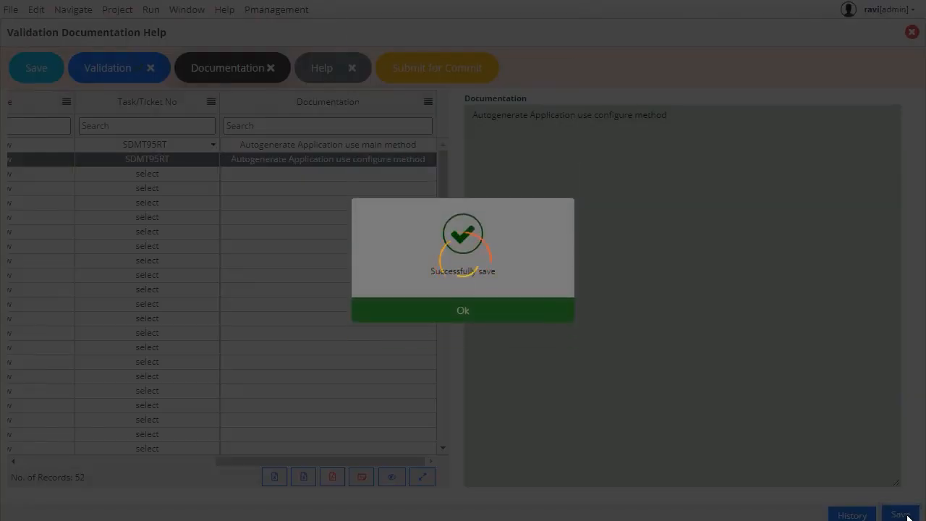
click(463, 310)
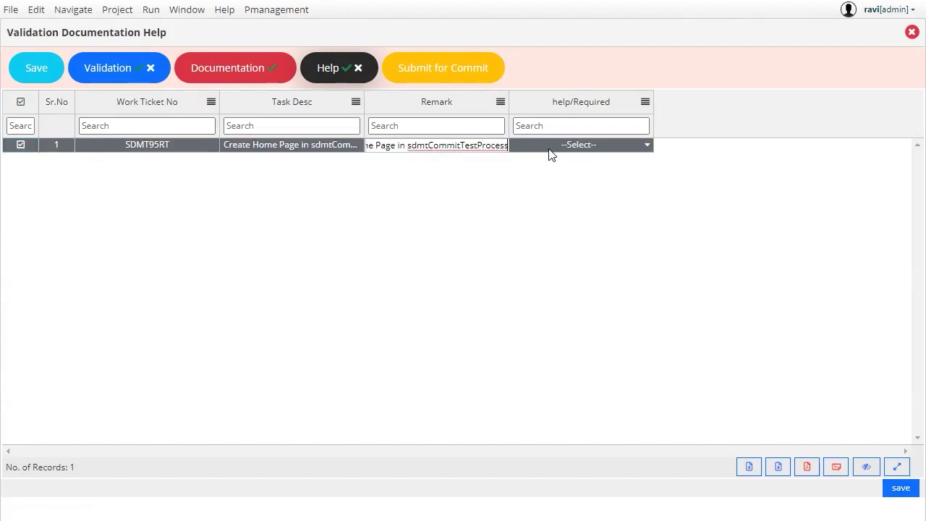
- Set help required to YES, save it, and submit SDMT95RT for commit approval
click(580, 145)
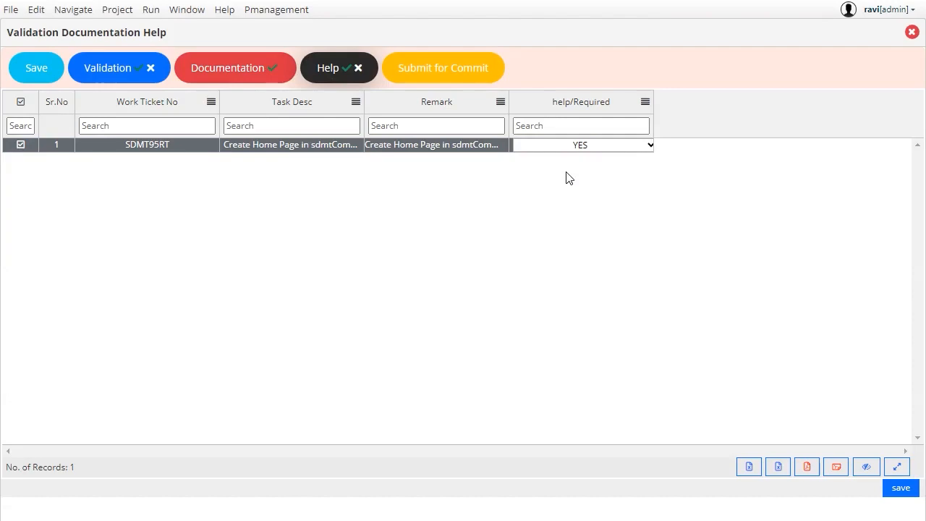
click(903, 486)
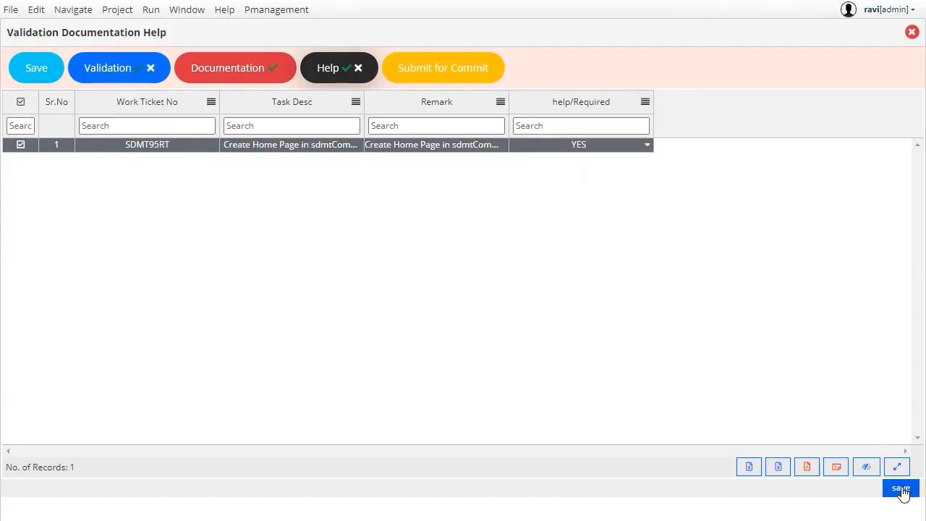
click(900, 489)
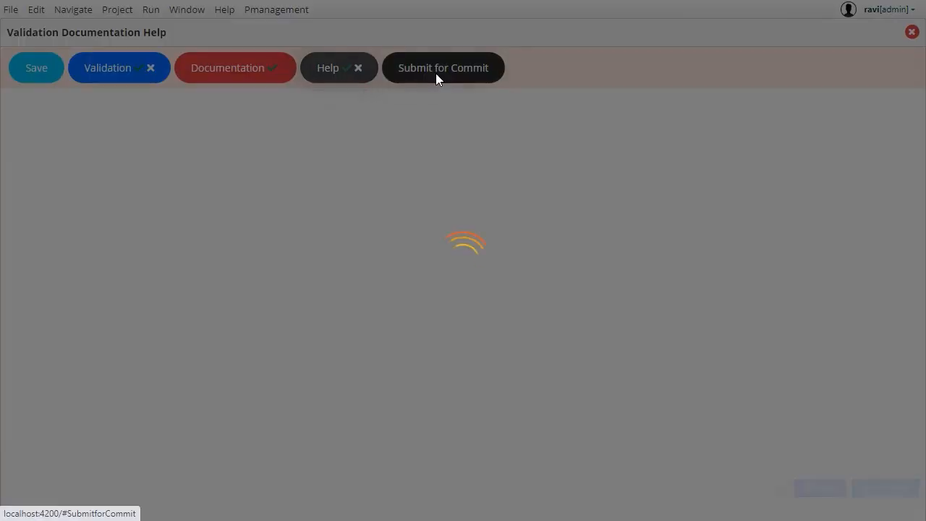
click(443, 68)
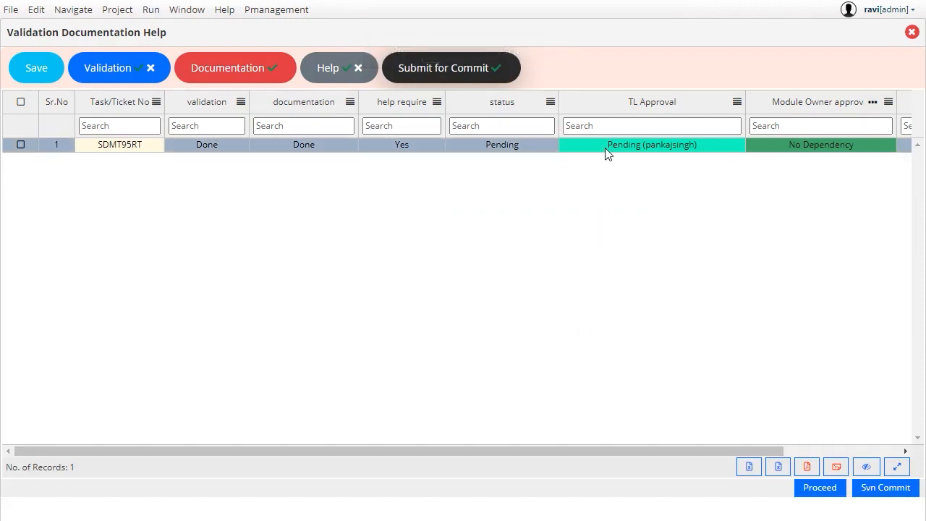
click(651, 144)
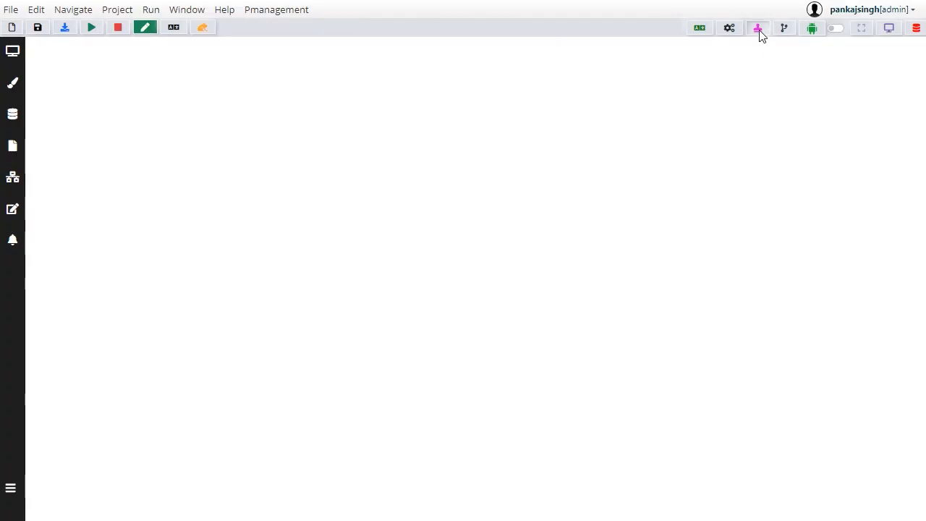
click(755, 28)
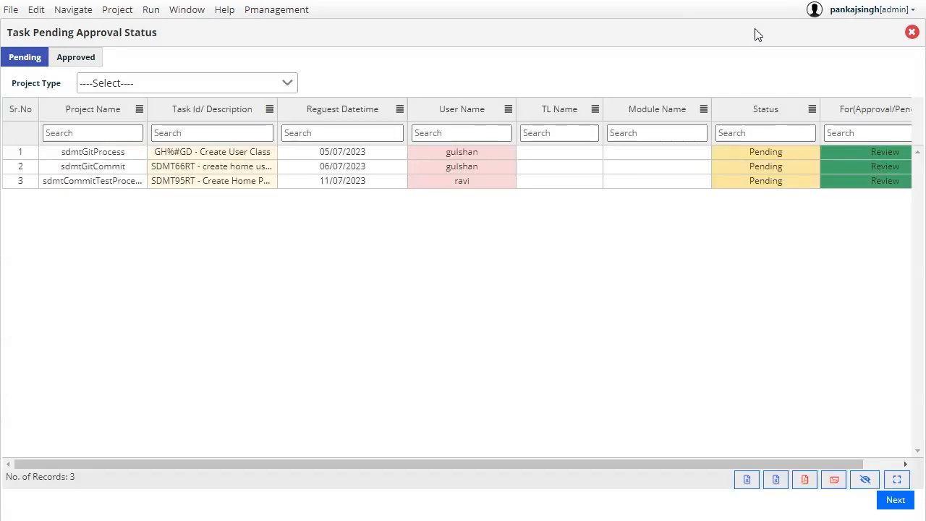
mouse_move(267, 98)
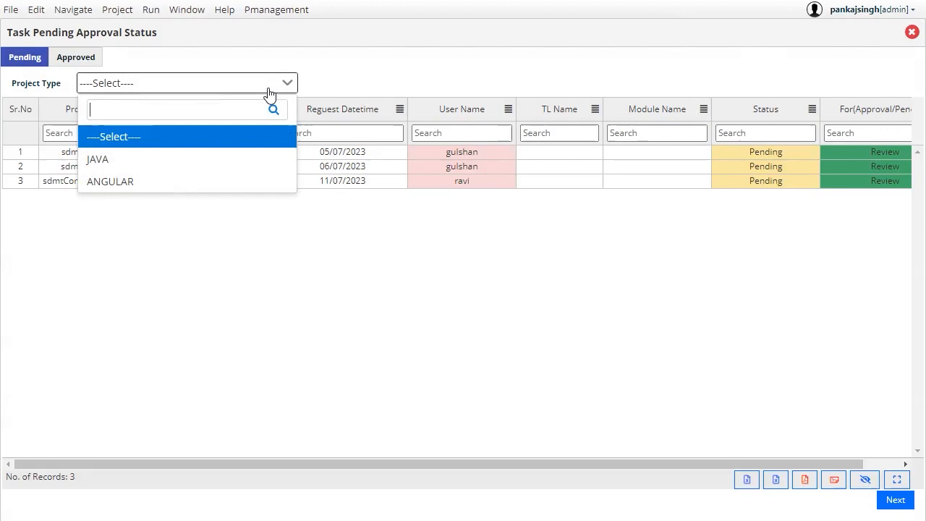
mouse_move(252, 171)
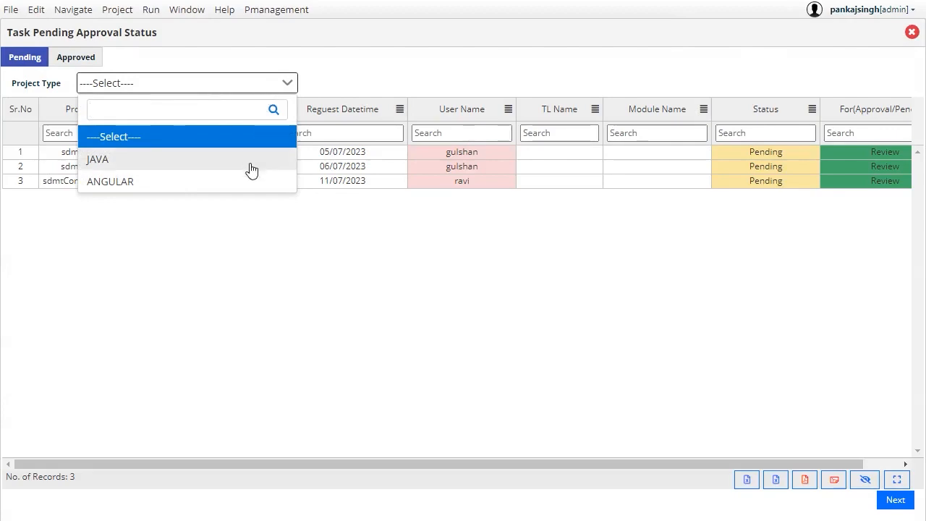
click(97, 160)
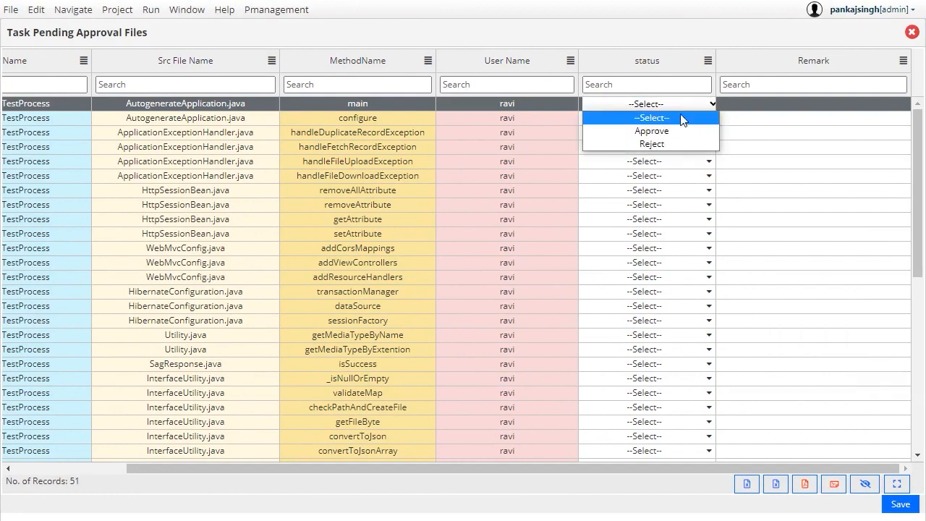
- Set main to Approve with remark Done and save the review decisions
click(651, 130)
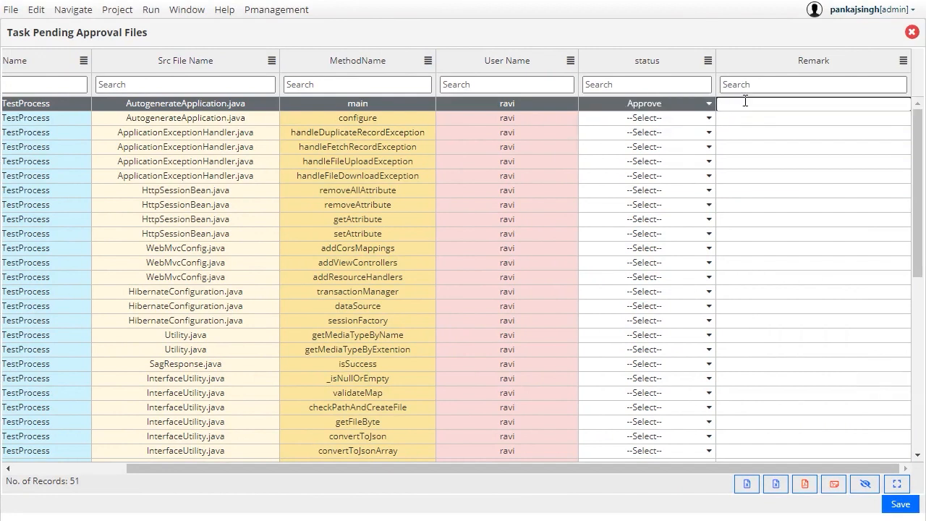
text(Done)
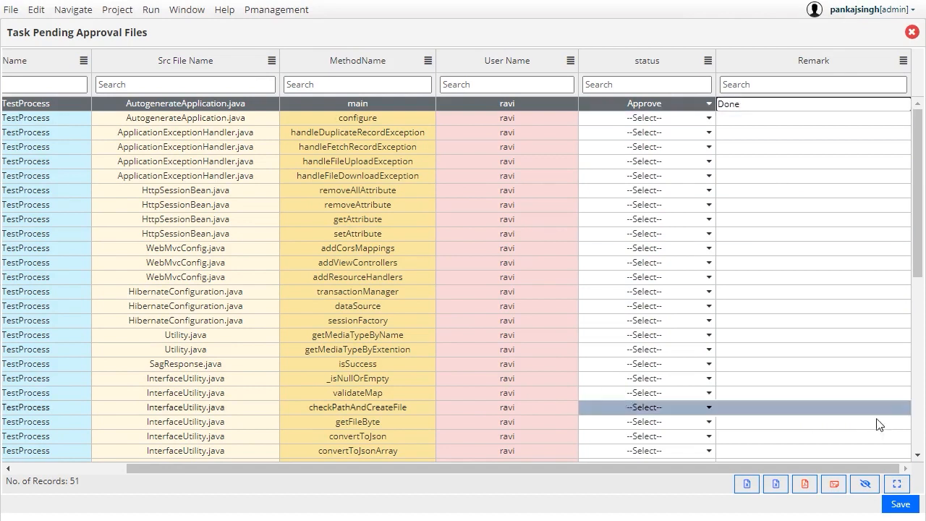
click(897, 503)
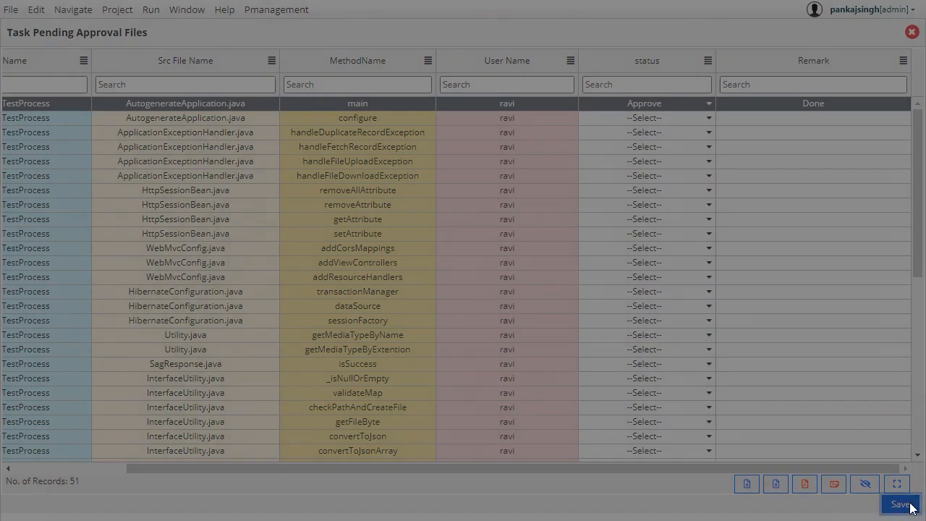
click(900, 503)
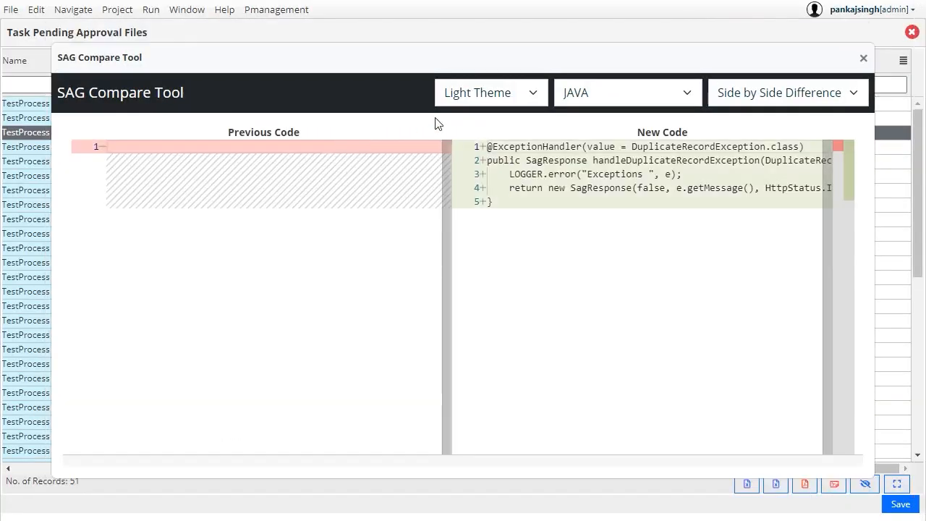
mouse_move(911, 32)
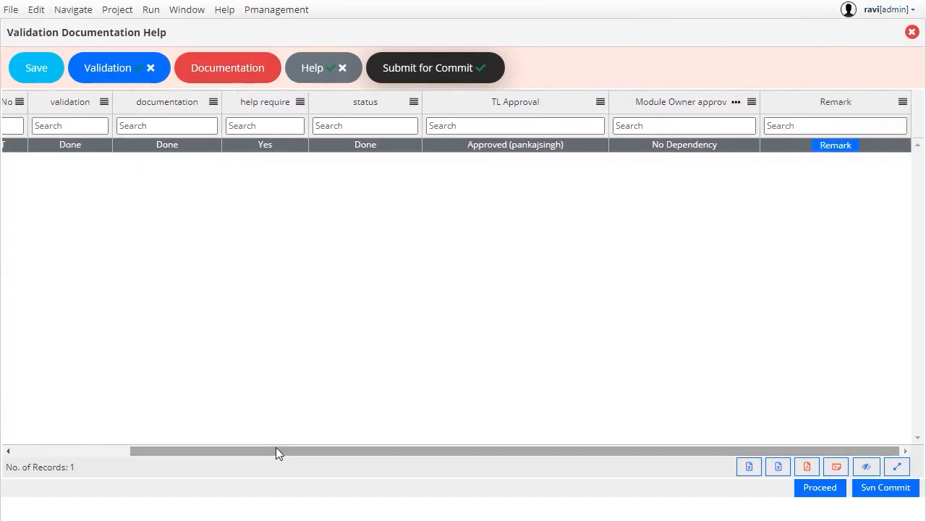
- View the approval remarks listing all 51 methods approved with remark Done
click(835, 145)
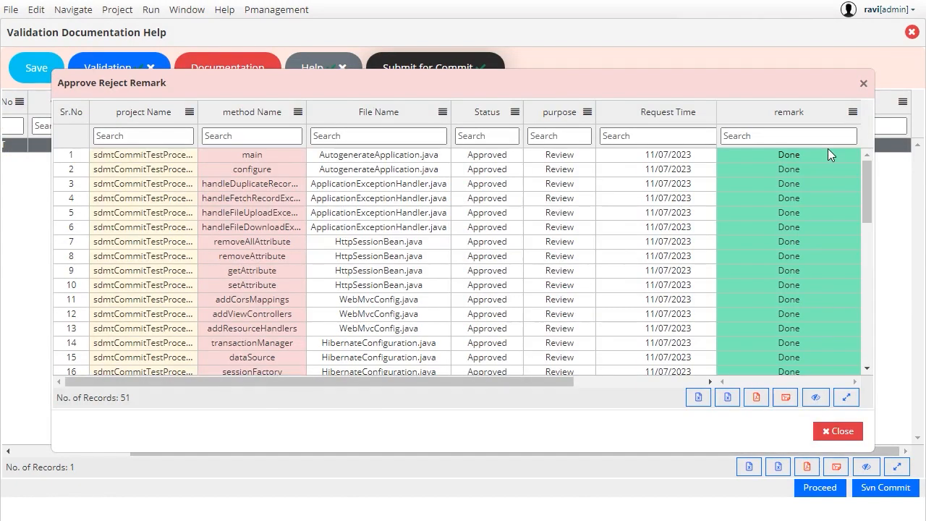
scroll(down, 3)
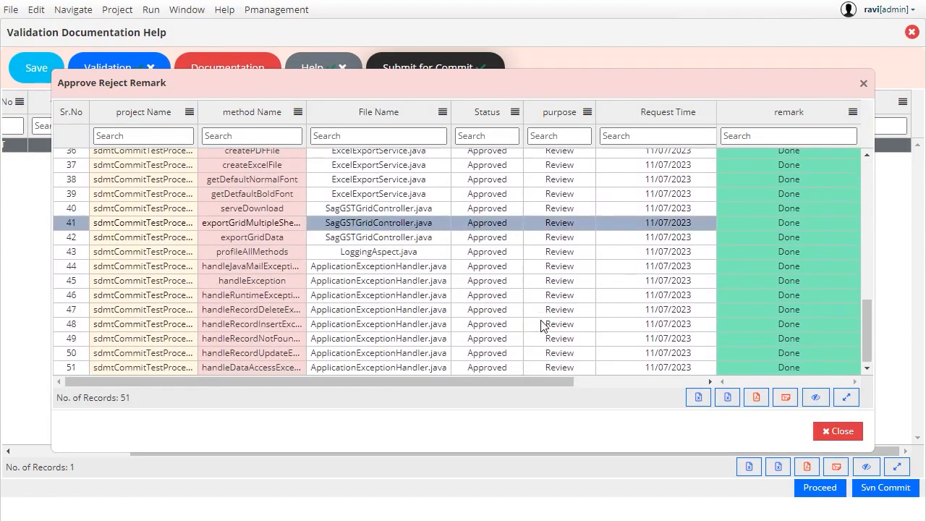